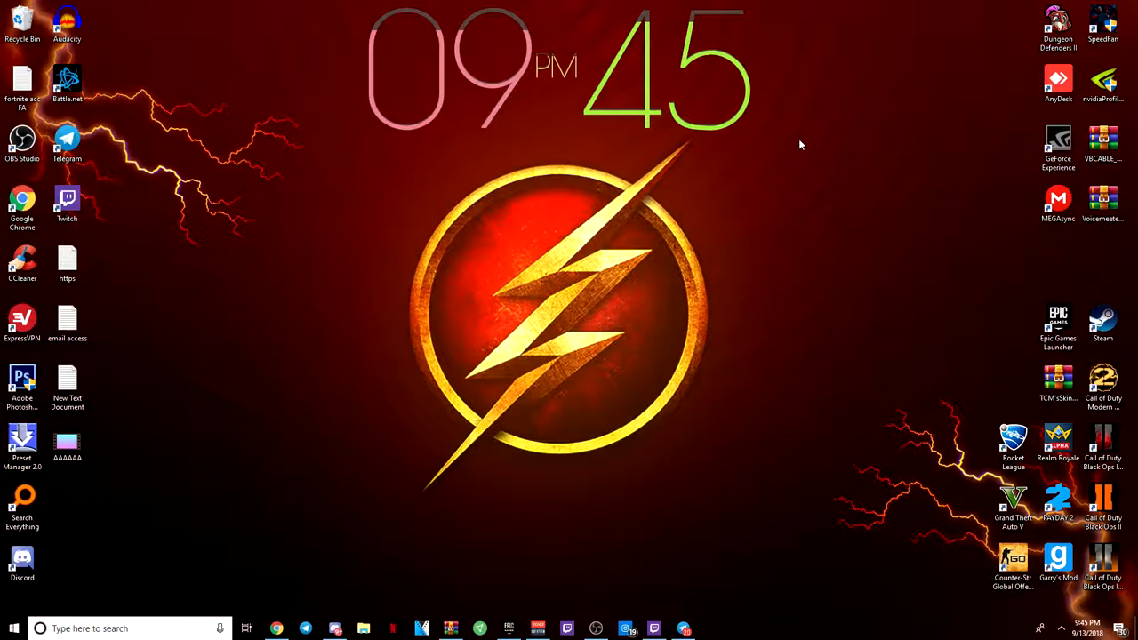
mouse_move(878, 116)
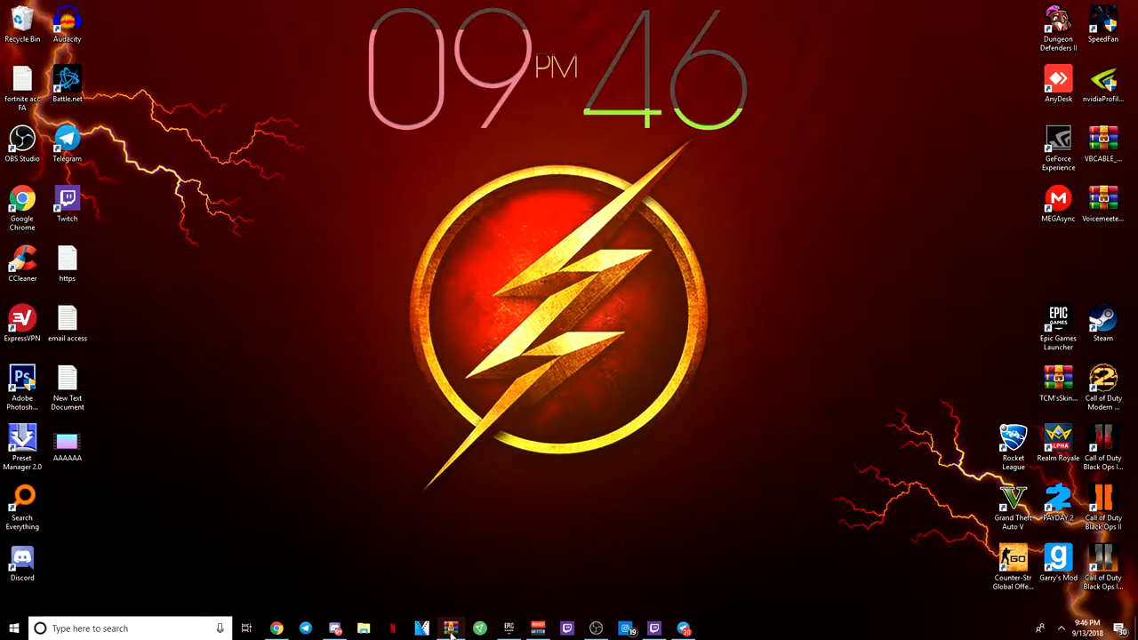
Step: Extract Rainbow Scar.exe from the WinRAR archive to the desktop, then close WinRAR
left_click(450, 629)
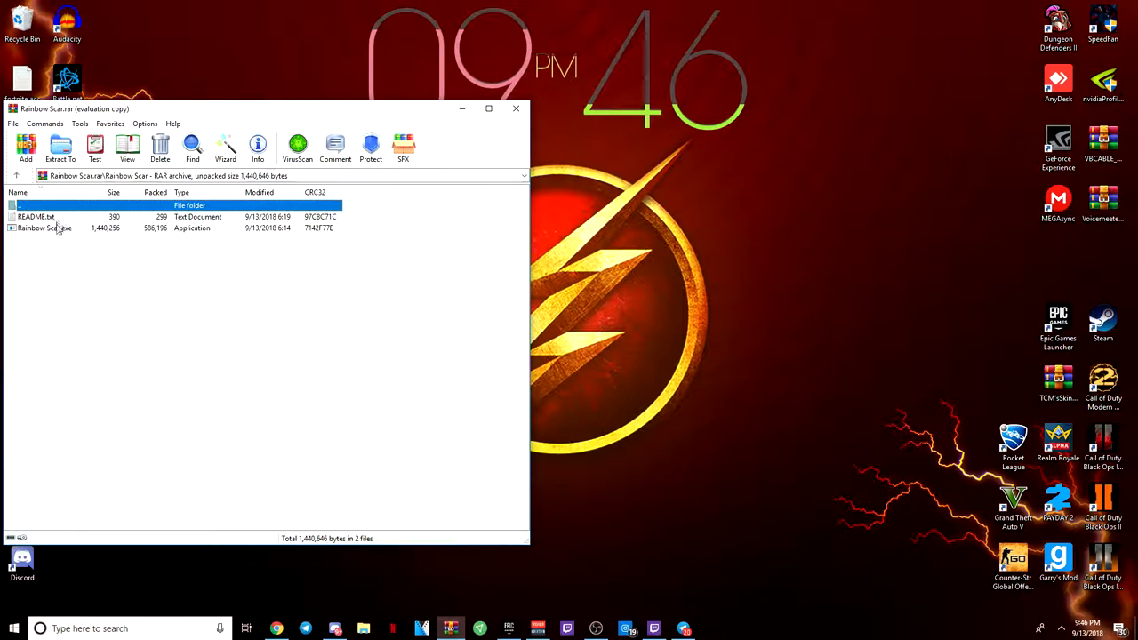
left_click(36, 216)
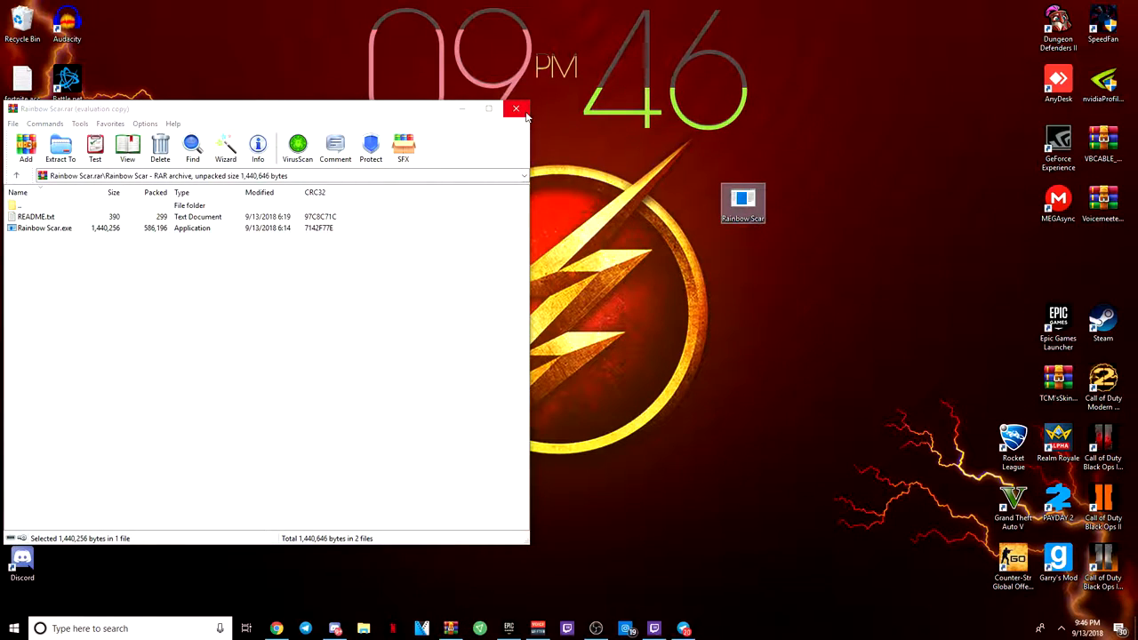
left_click(516, 108)
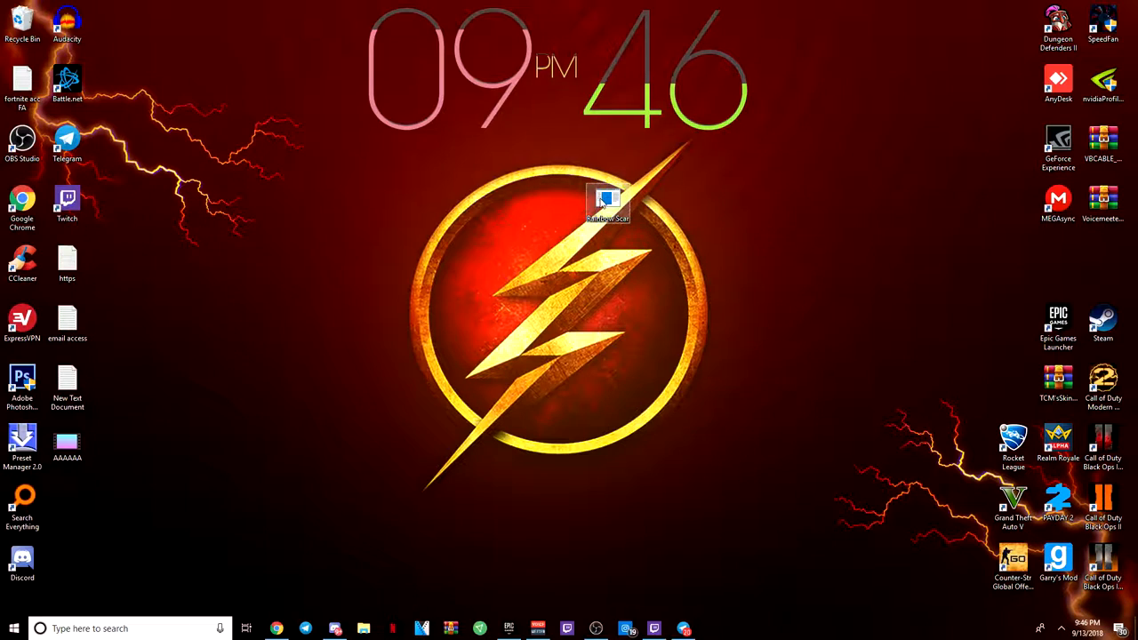
Step: Reposition the Rainbow Scar icon on the desktop
left_click_drag(607, 200, 563, 142)
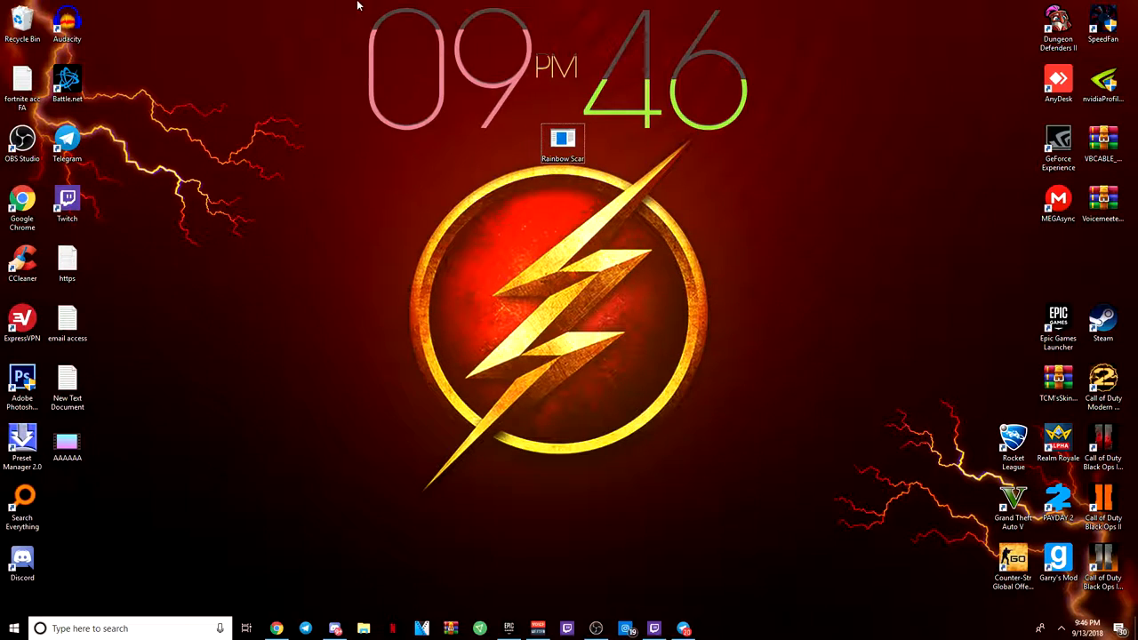
left_click(562, 142)
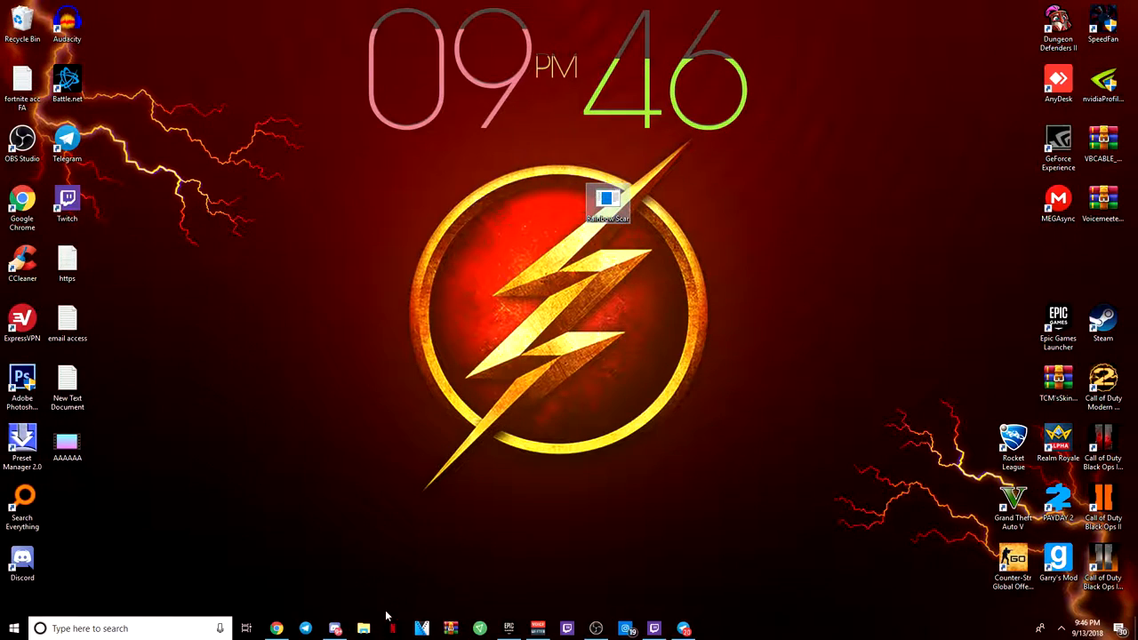
left_click(364, 628)
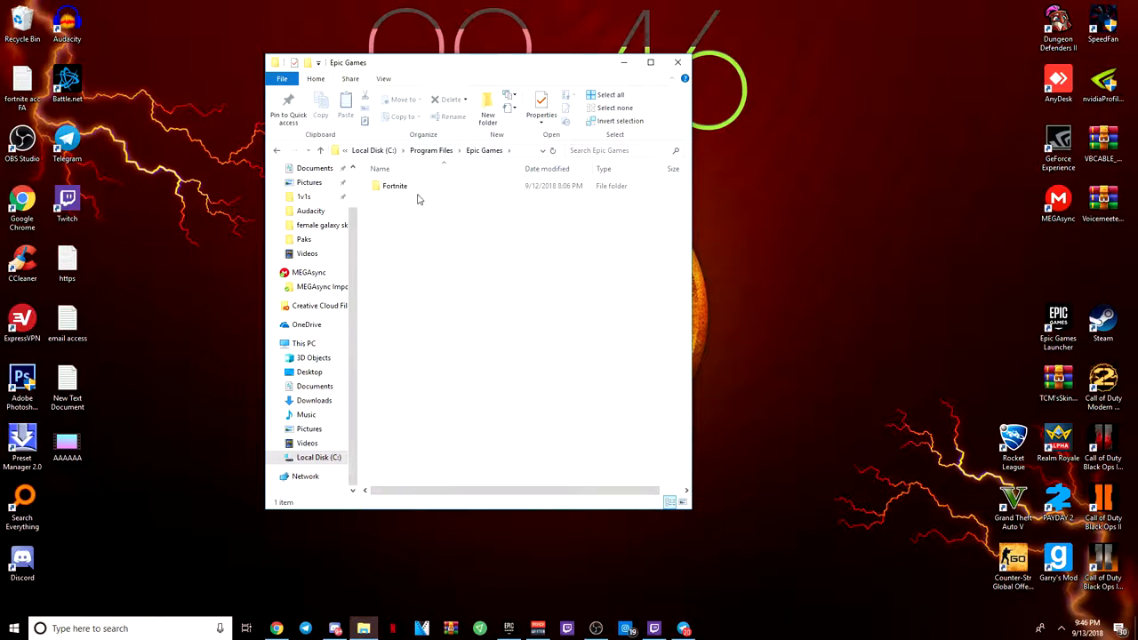
Step: Navigate Fortnite > FortniteGame > Content > Paks and run Rainbow Scar from there
double_click(394, 186)
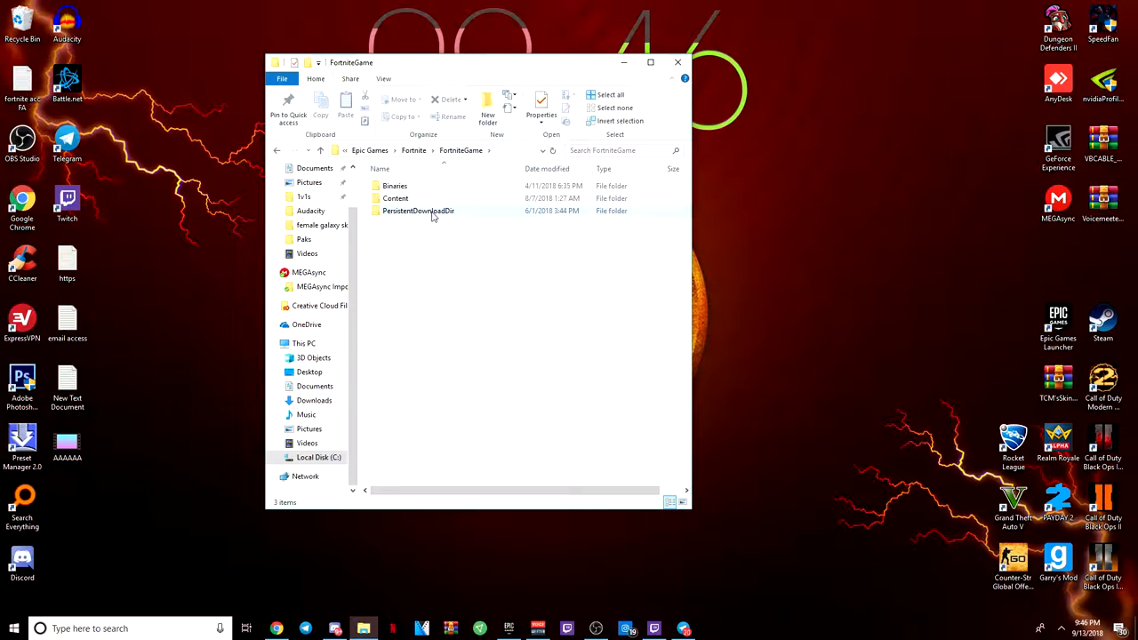
double_click(396, 199)
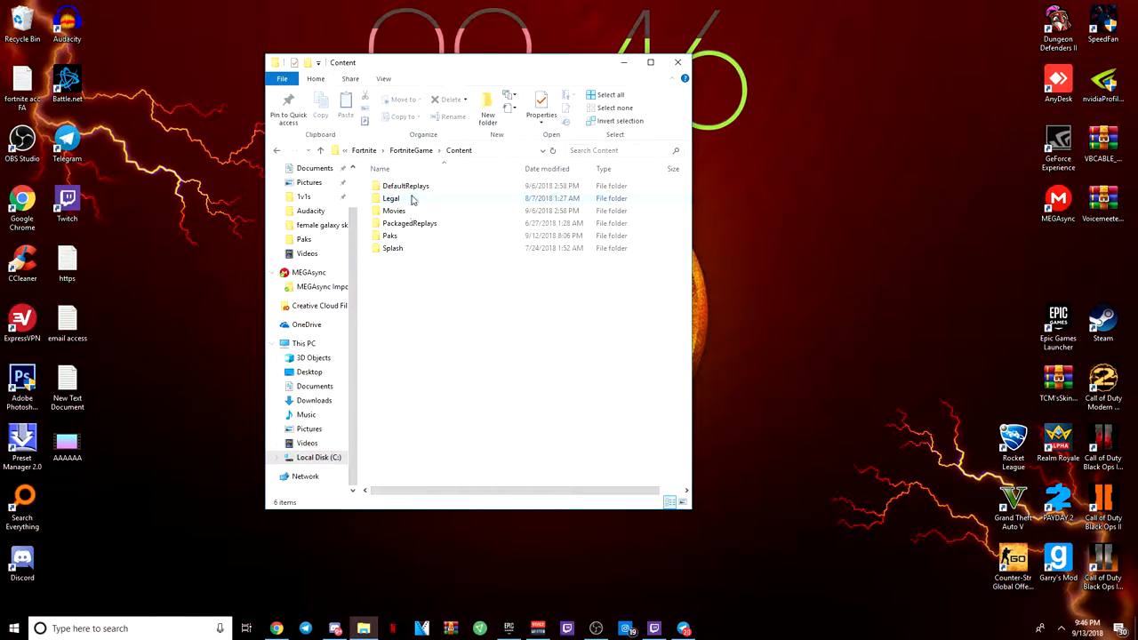
double_click(390, 236)
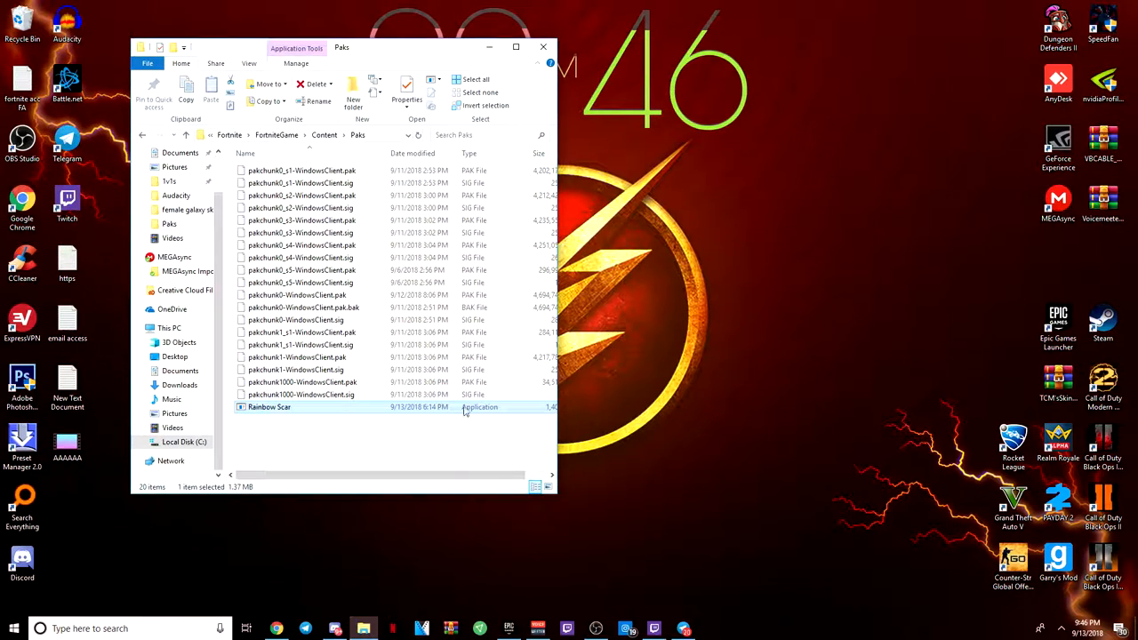
double_click(269, 406)
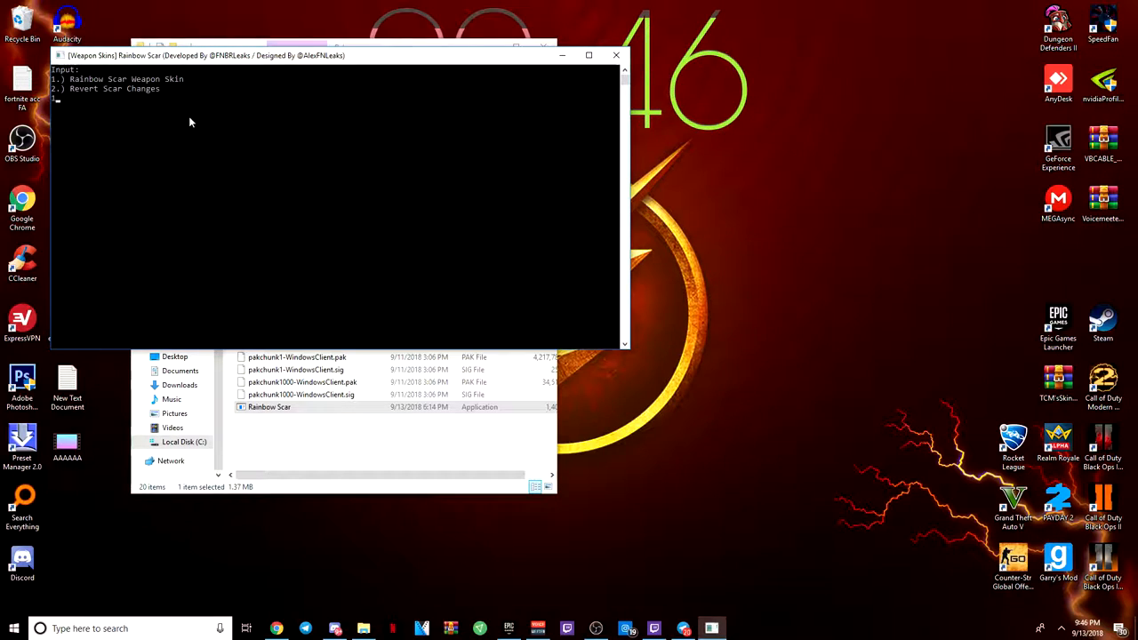
Step: Choose option 1, Rainbow Scar Weapon Skin, and close the console after DONE
type("1")
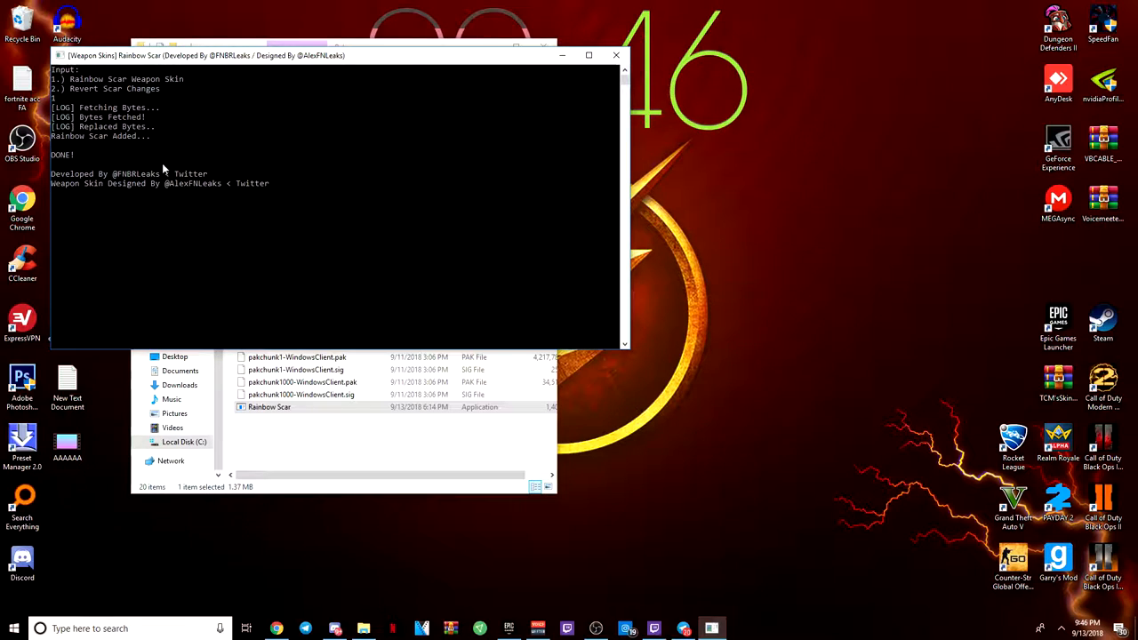
mouse_move(615, 55)
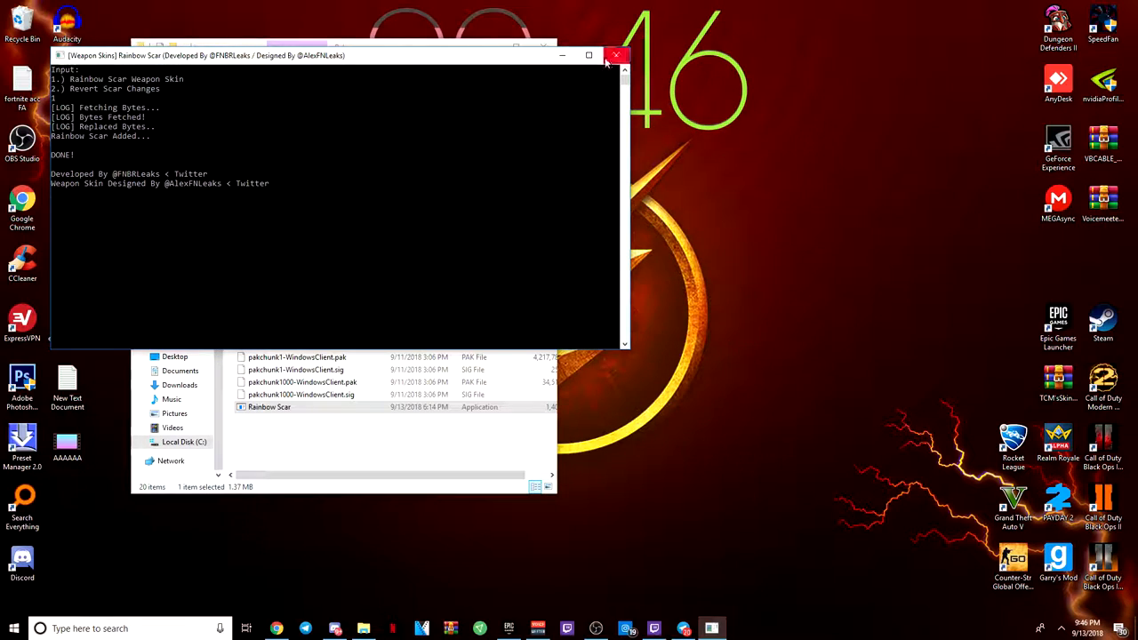
left_click(615, 55)
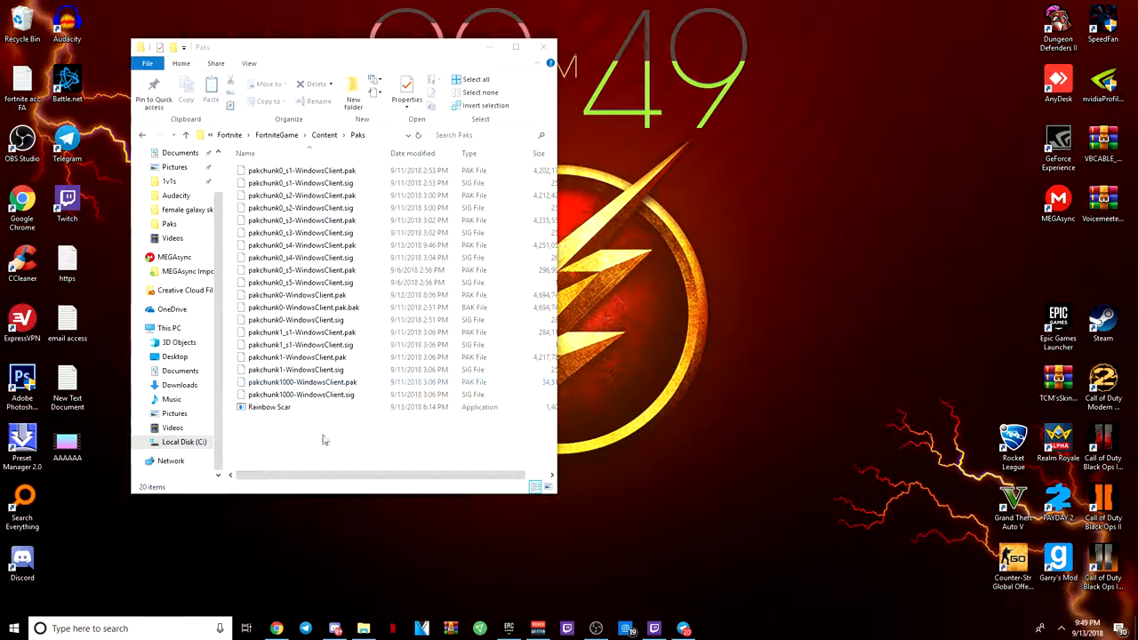
mouse_move(448, 447)
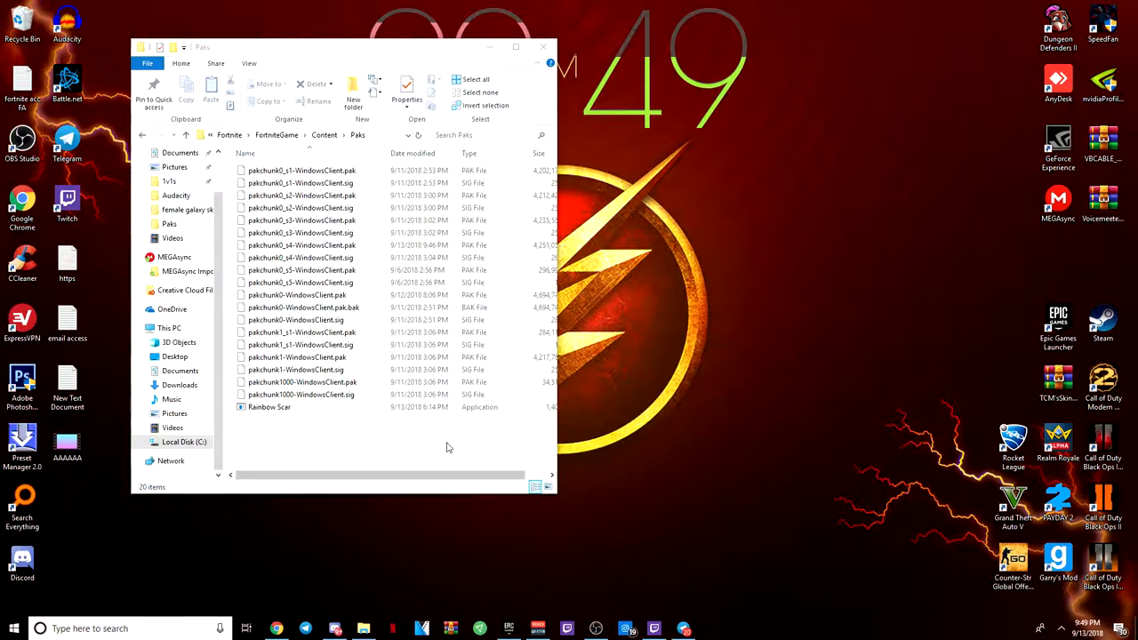
left_click_drag(269, 406, 787, 323)
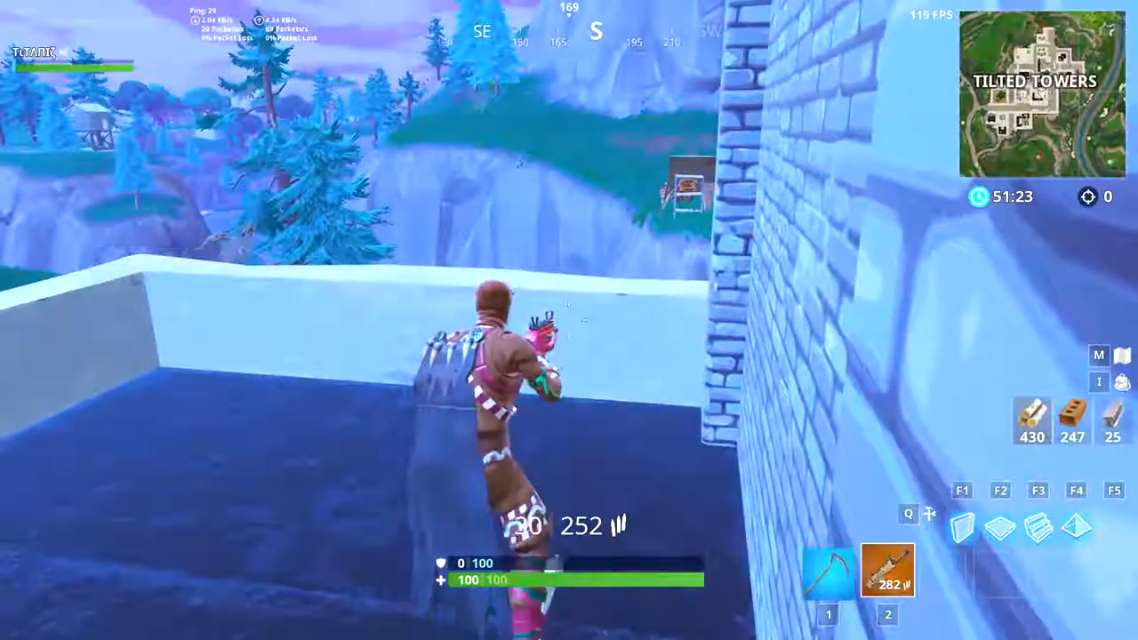
Step: Fire the rainbow-skinned Scar on a Tilted Towers rooftop to display its skin
key("i")
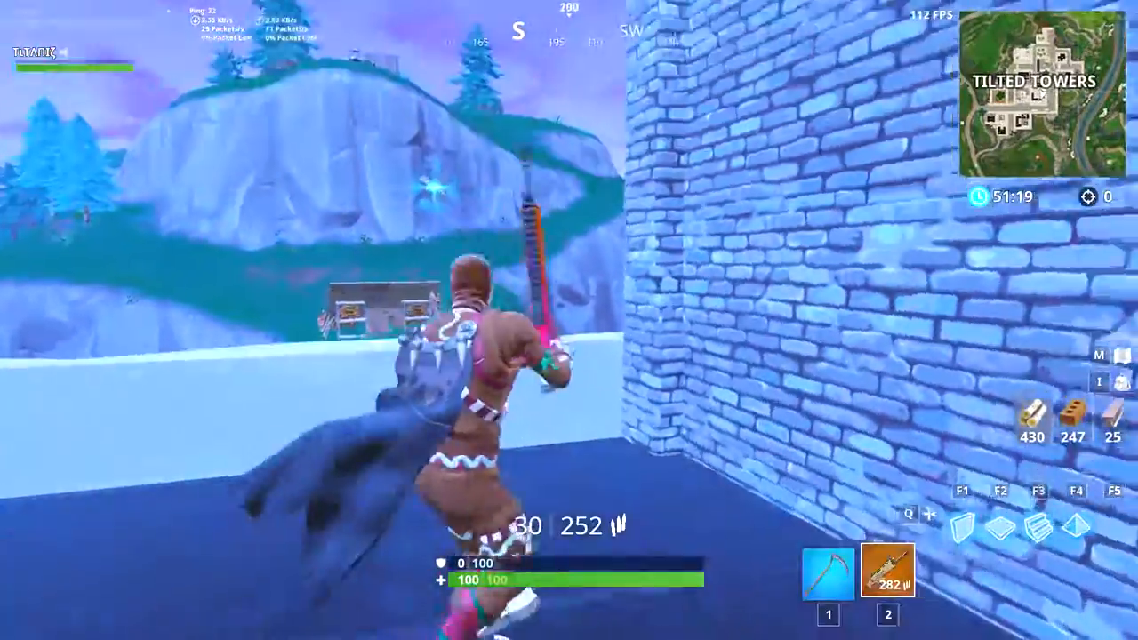
left_click(569, 321)
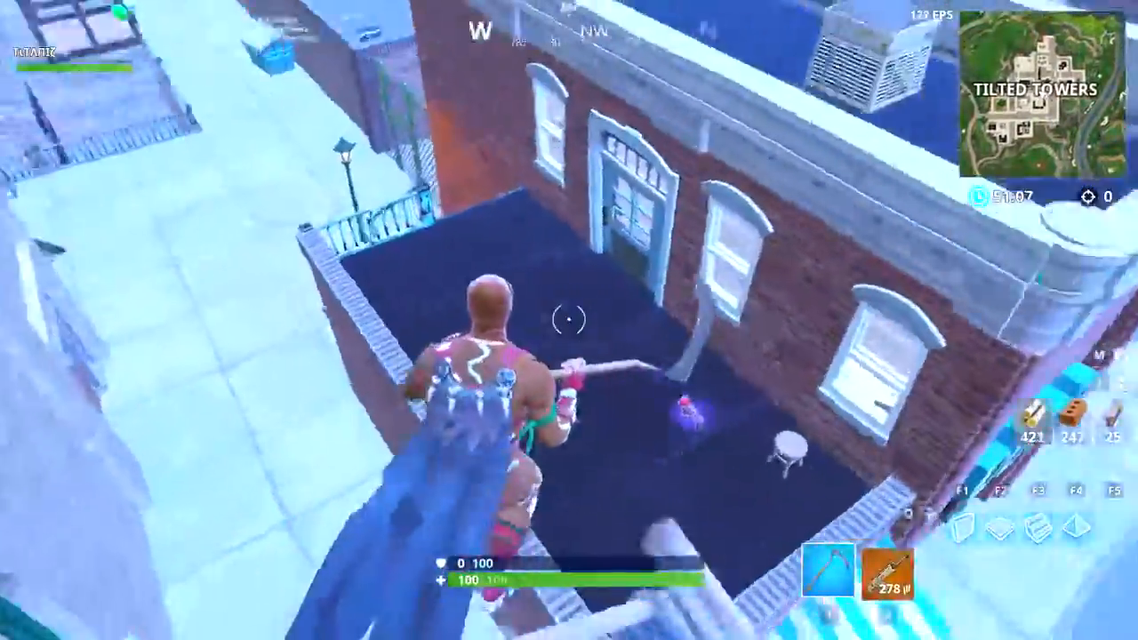
mouse_move(569, 320)
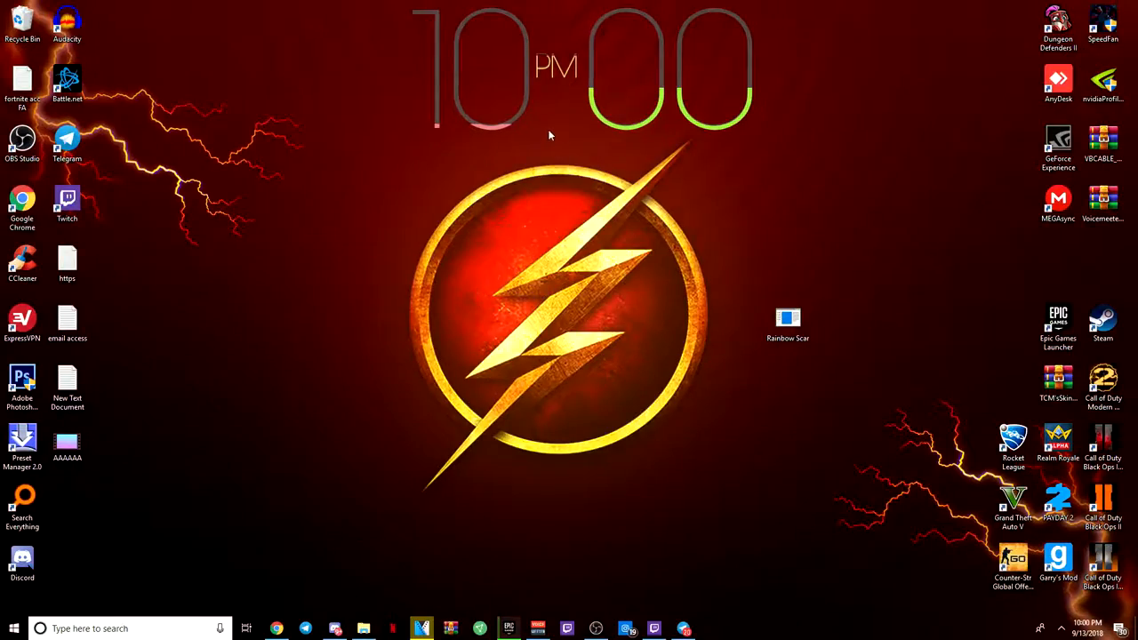
mouse_move(809, 158)
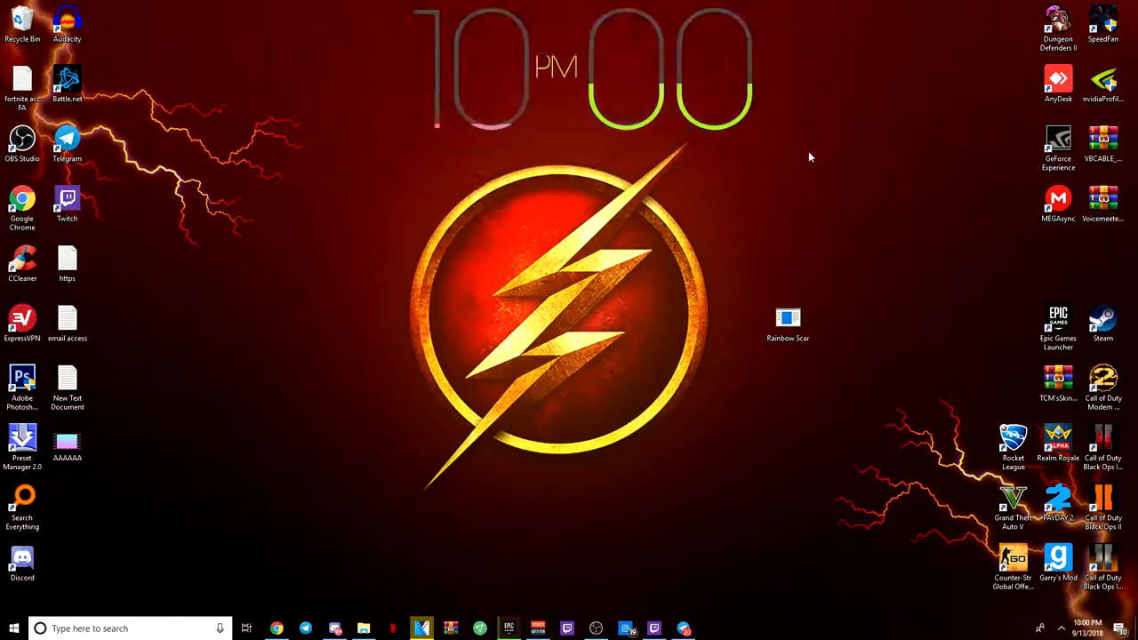
mouse_move(767, 298)
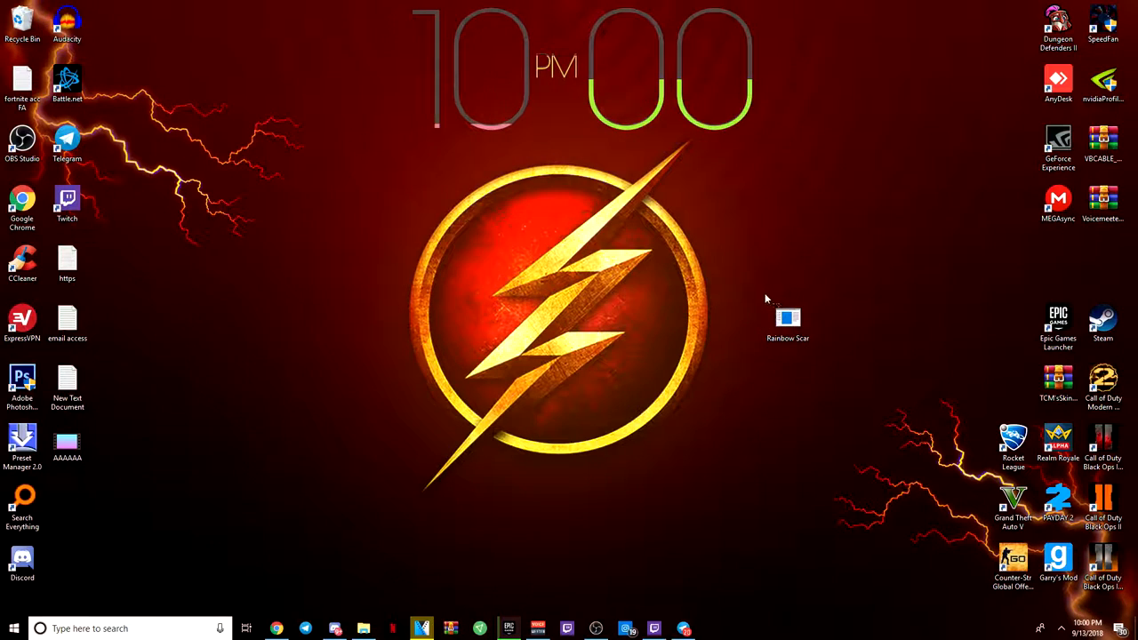
Step: Launch Epic Games Launcher from the taskbar to reach the Fortnite page
left_click(787, 317)
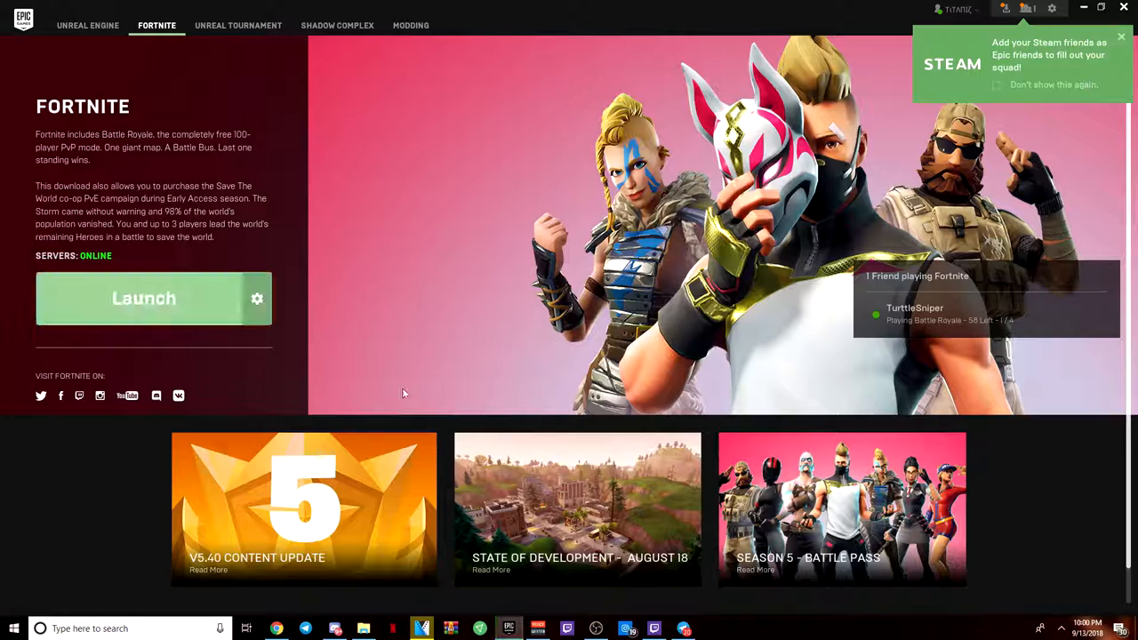
Step: Choose Verify from the gear menu beside Fortnite's Launch button
left_click(257, 298)
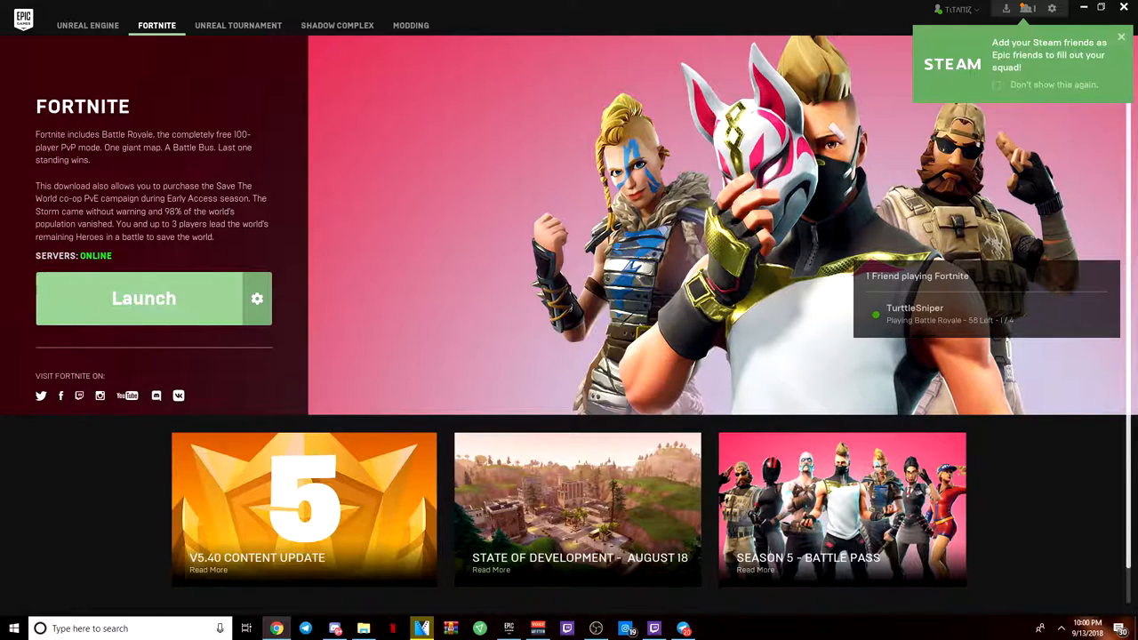
mouse_move(1043, 61)
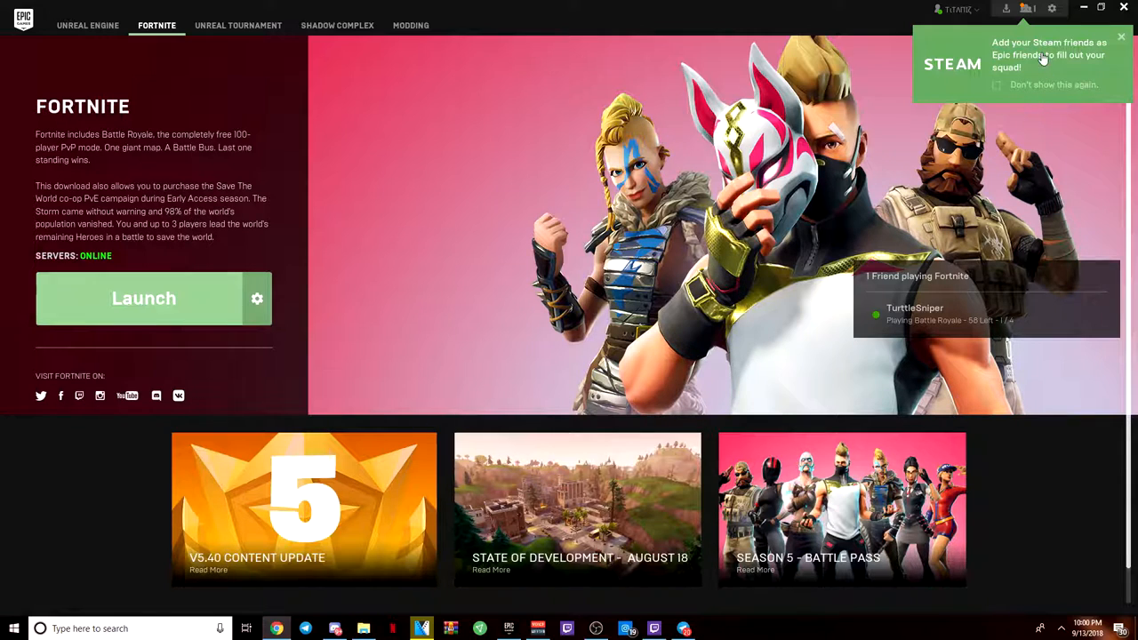
left_click(257, 298)
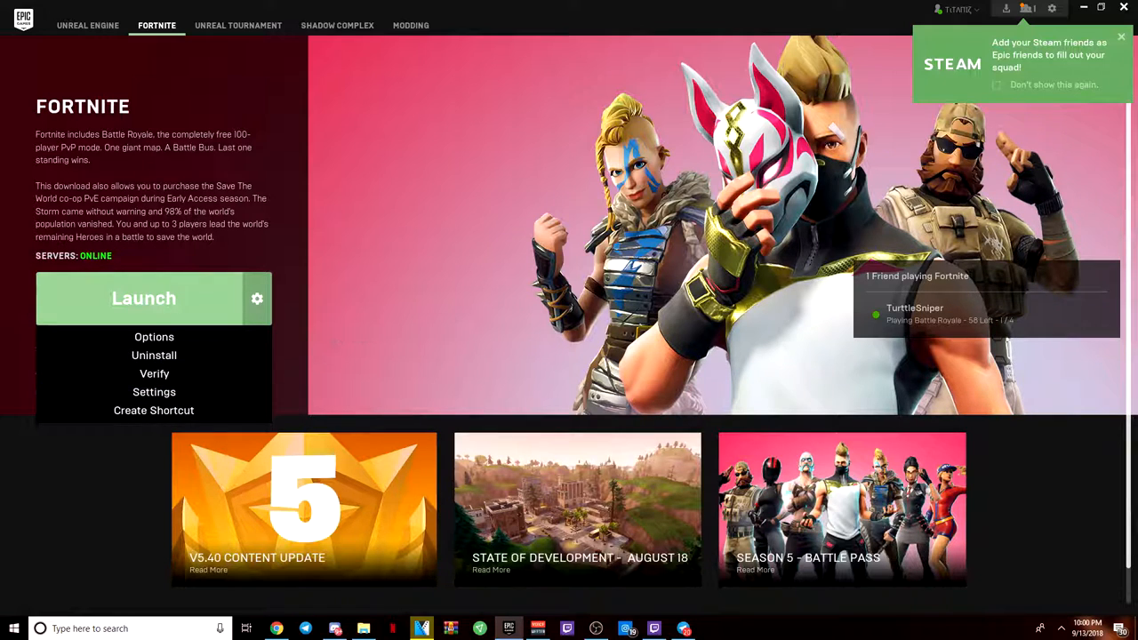
mouse_move(154, 355)
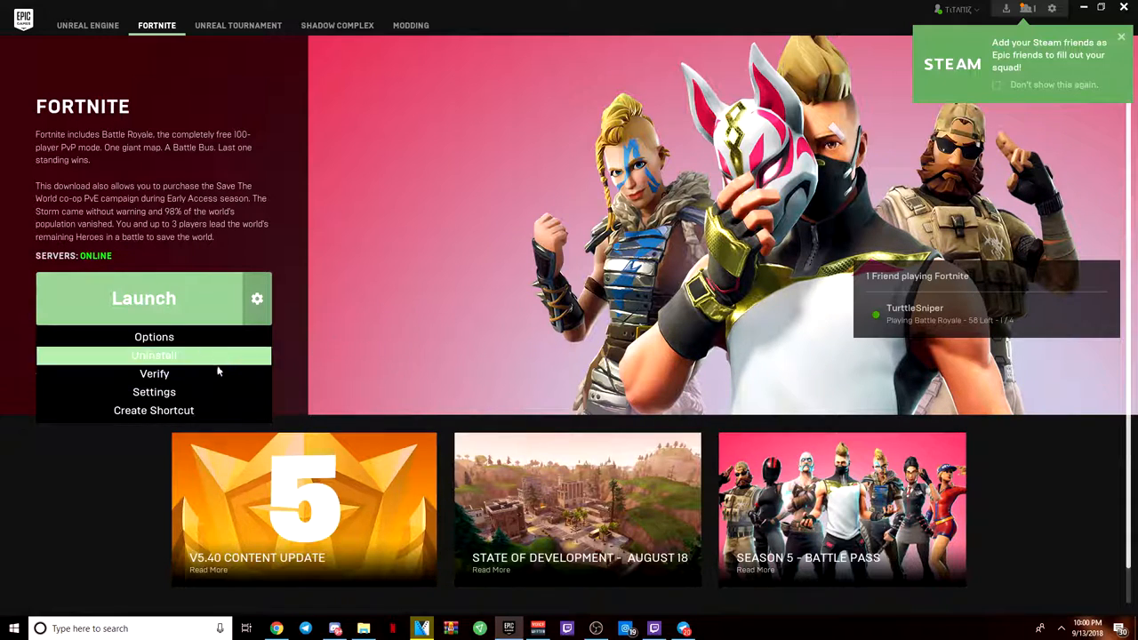
left_click(154, 355)
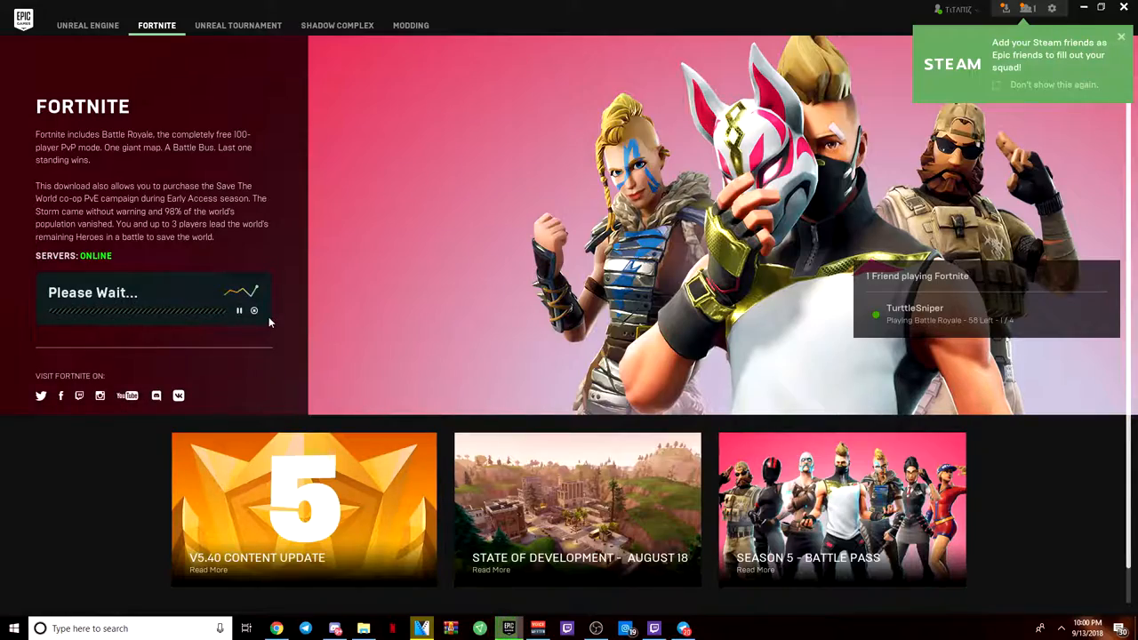